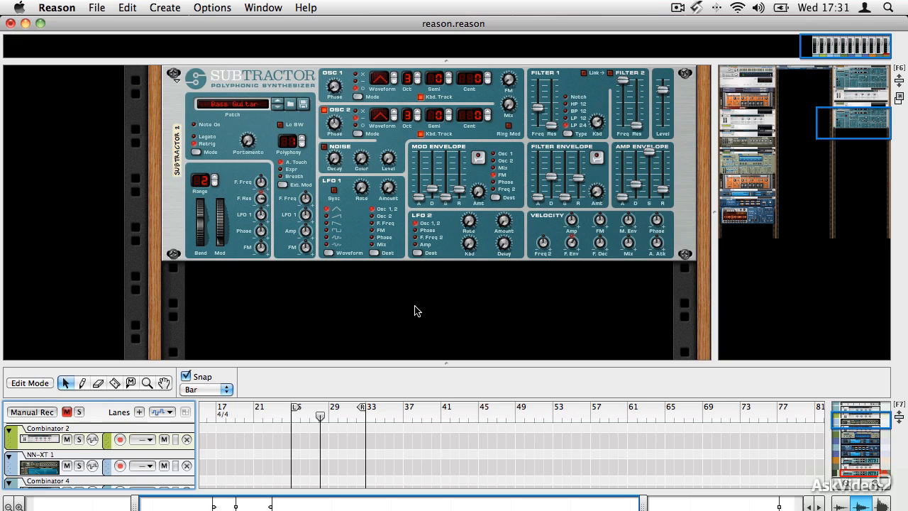
pyautogui.moveTo(392, 315)
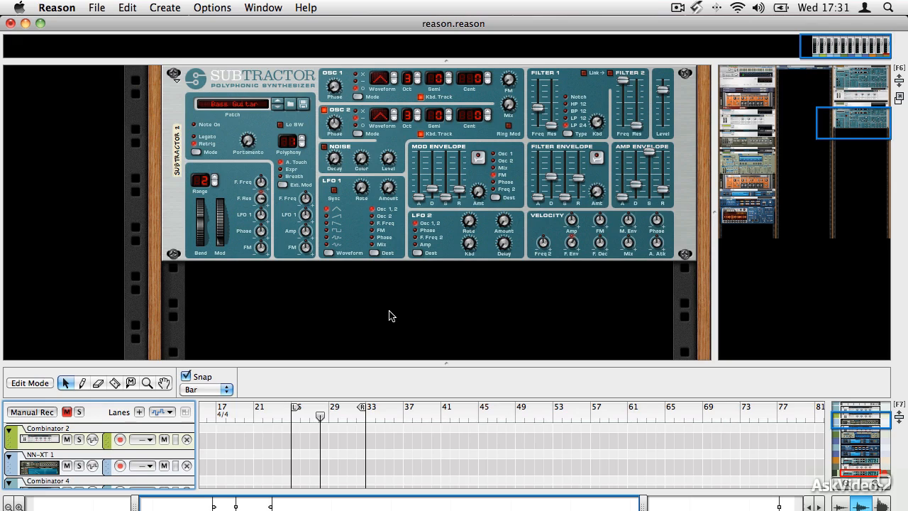
pyautogui.moveTo(387, 314)
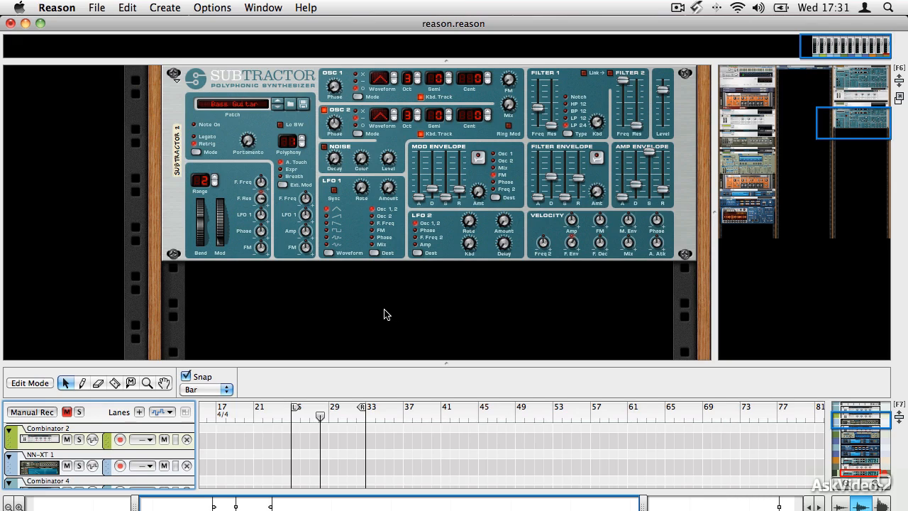
pyautogui.moveTo(239, 177)
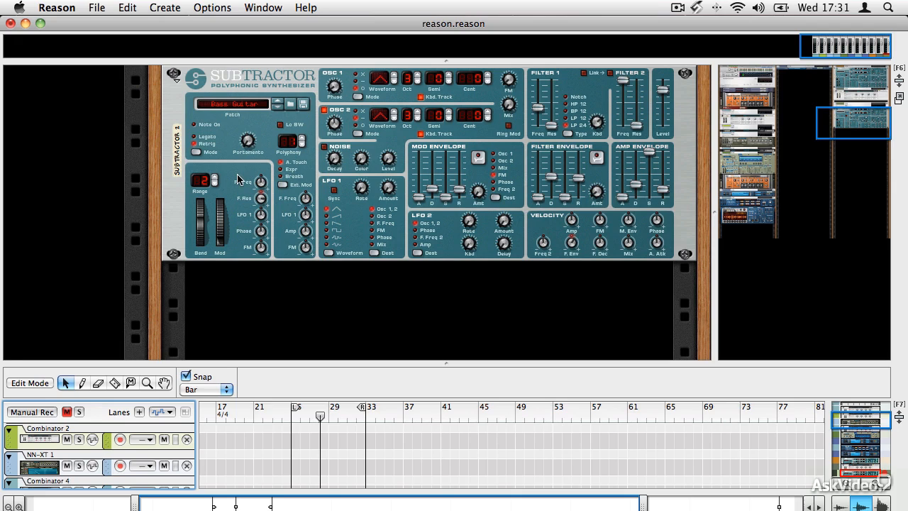
# Add a Matrix Pattern Sequencer below the selected SubTractor, cabled to its sequencer inputs.
pyautogui.click(240, 178)
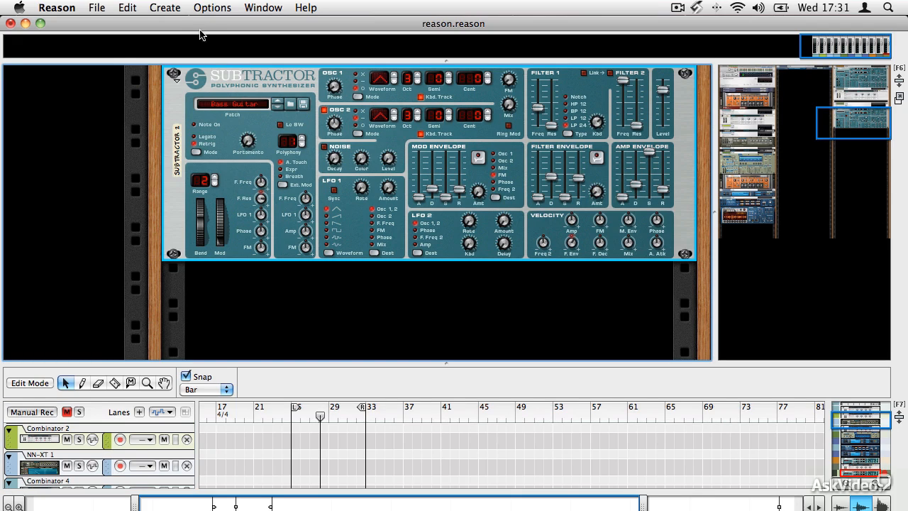
pyautogui.moveTo(223, 136)
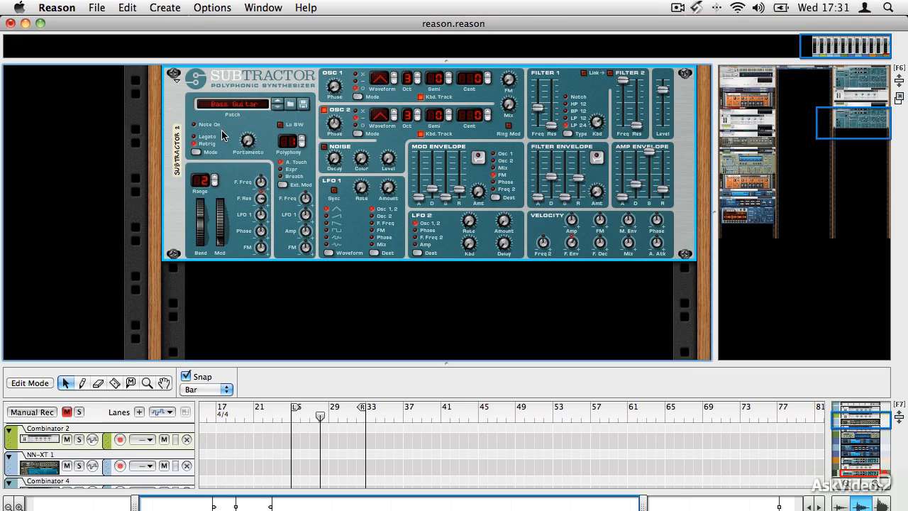
pyautogui.moveTo(227, 135)
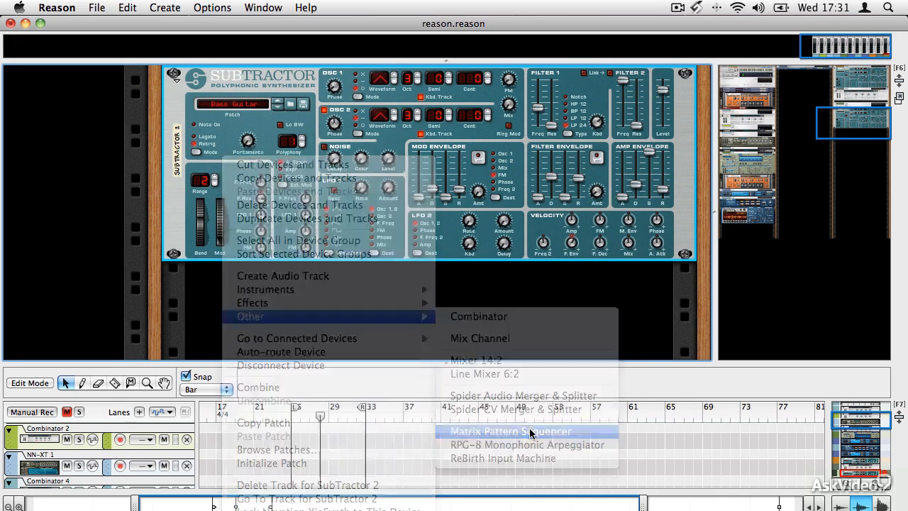
pyautogui.click(509, 430)
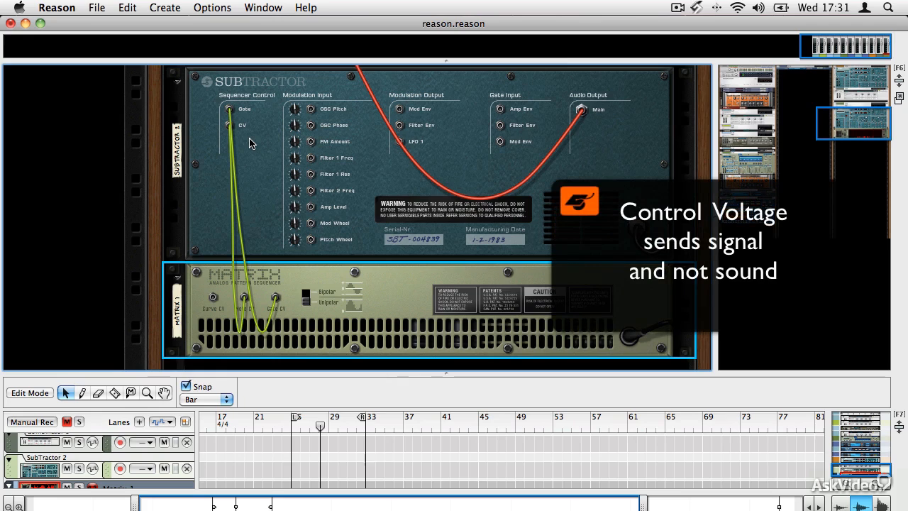
pyautogui.moveTo(254, 154)
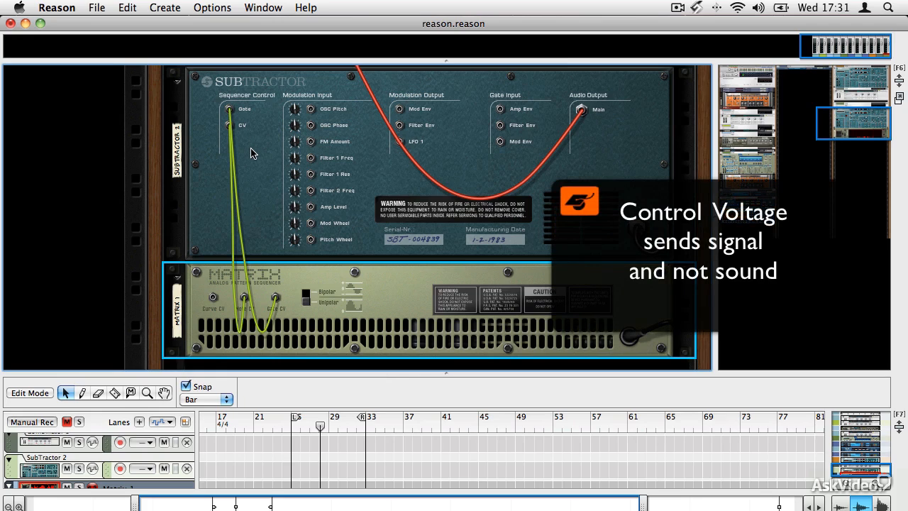
pyautogui.moveTo(257, 159)
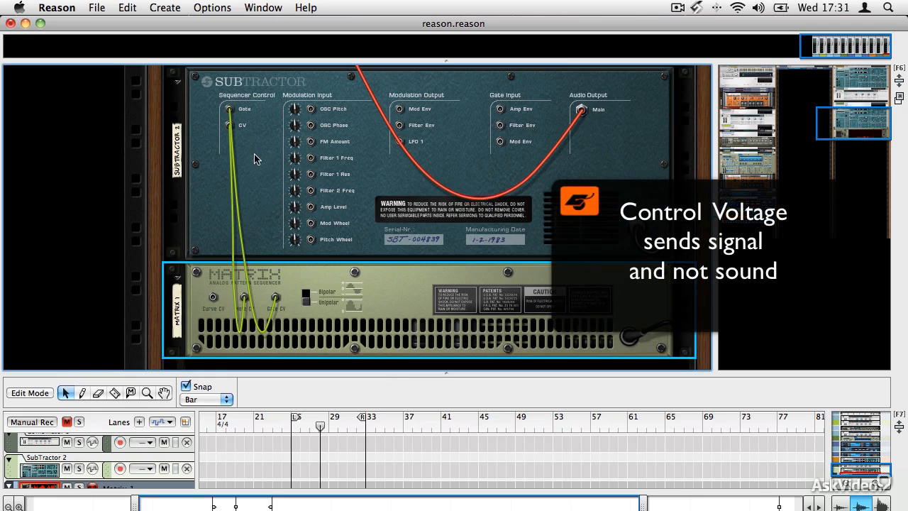
pyautogui.moveTo(240, 141)
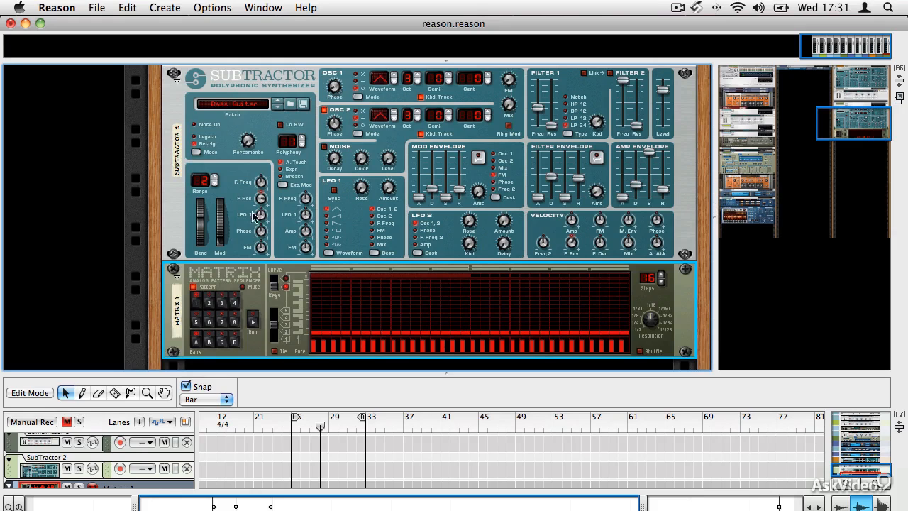
pyautogui.moveTo(117, 391)
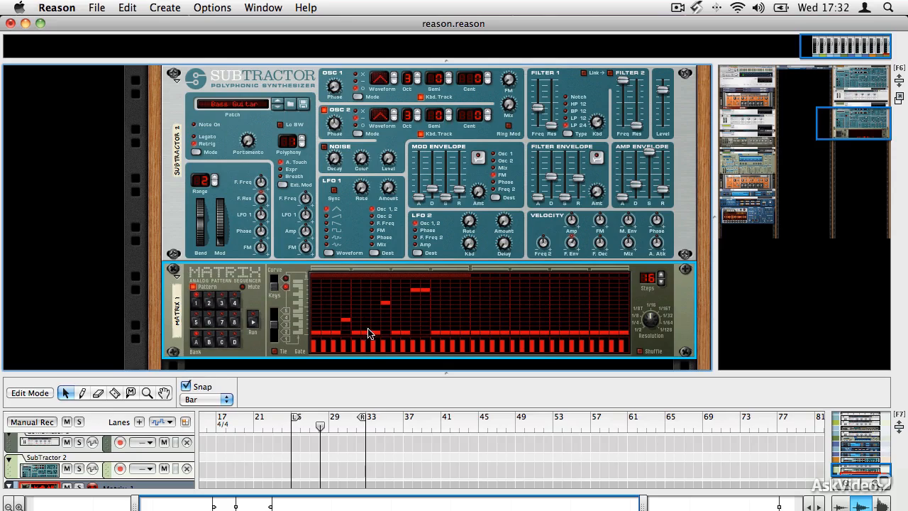
pyautogui.moveTo(372, 323)
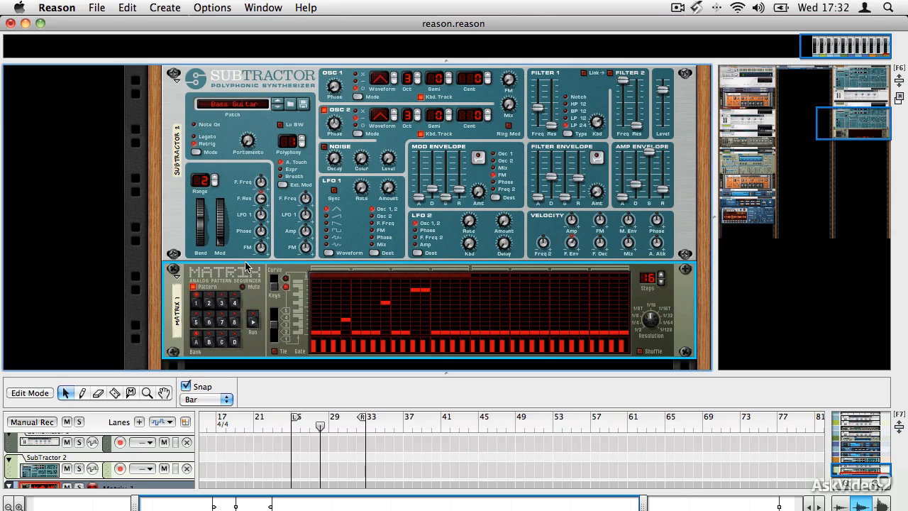
# Copy the Matrix pattern to the Matrix 1 track as notes over bars 25–33, in Edit Mode.
pyautogui.click(124, 8)
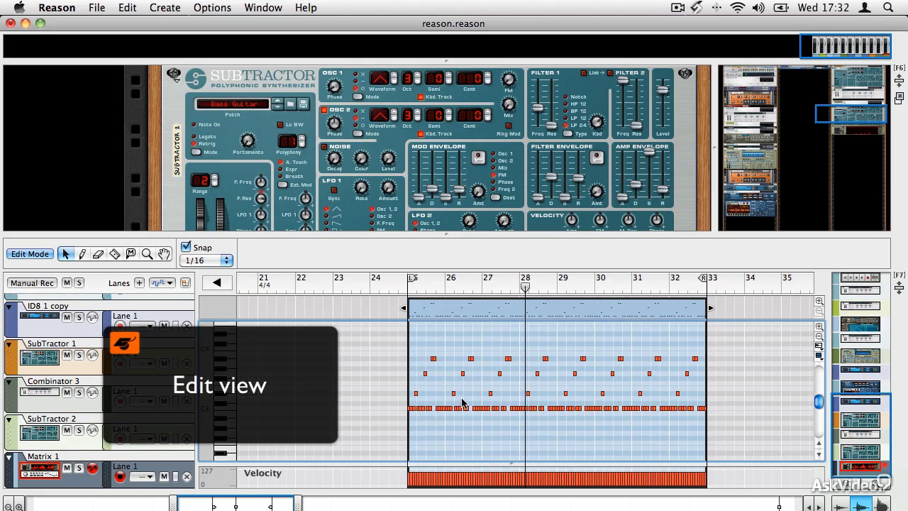
pyautogui.click(413, 284)
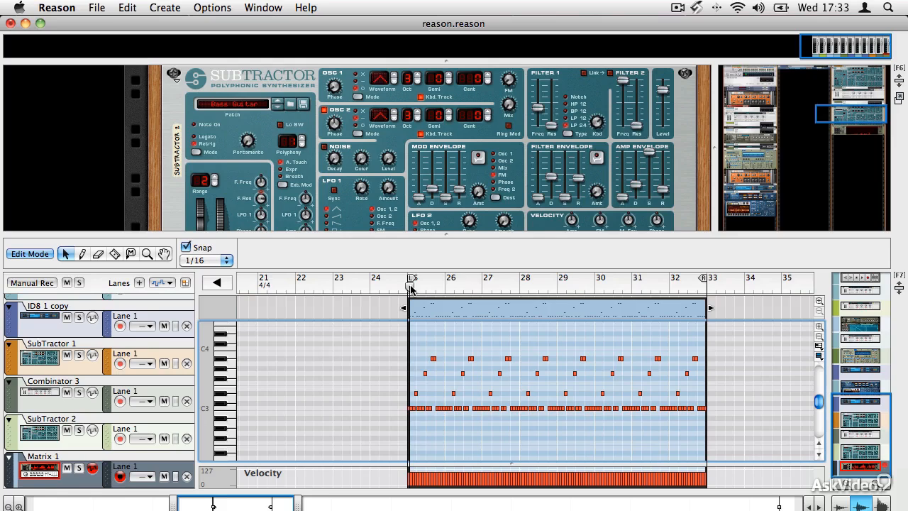
# Move the song position to the left locator and start playback of the looped notes.
pyautogui.click(411, 284)
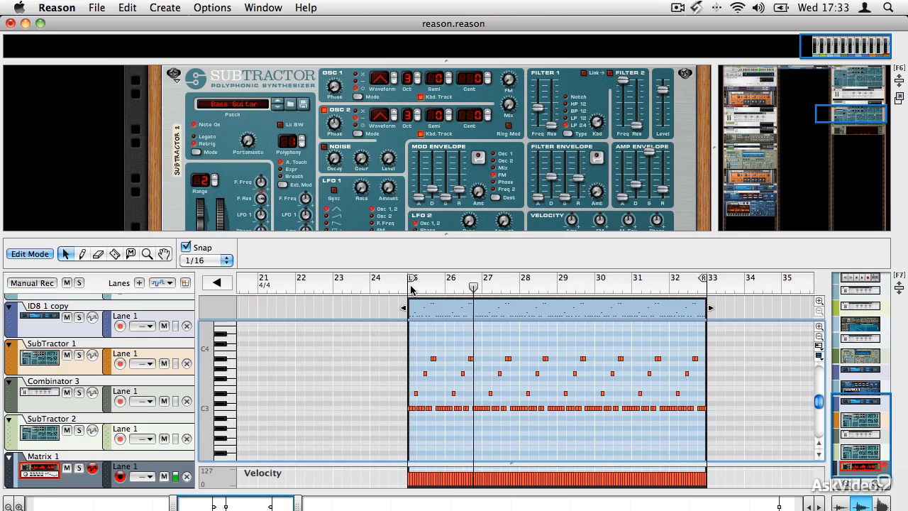
pyautogui.click(510, 286)
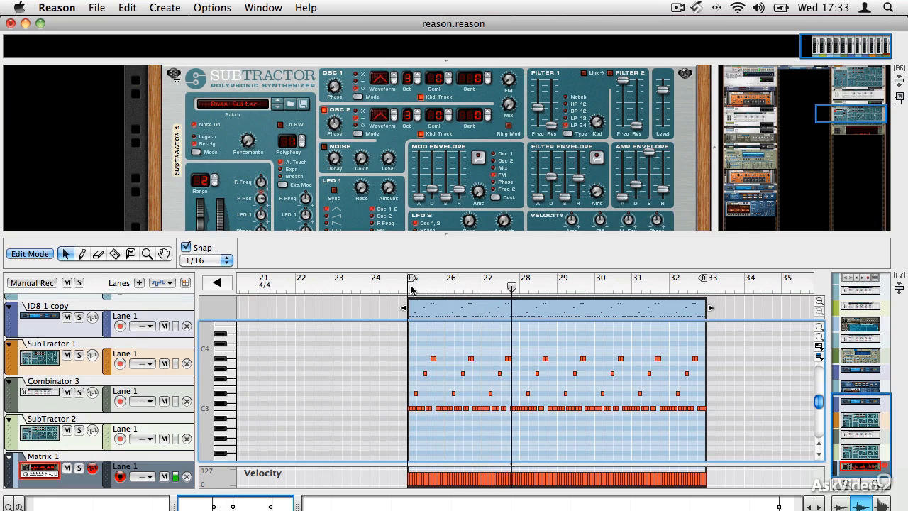